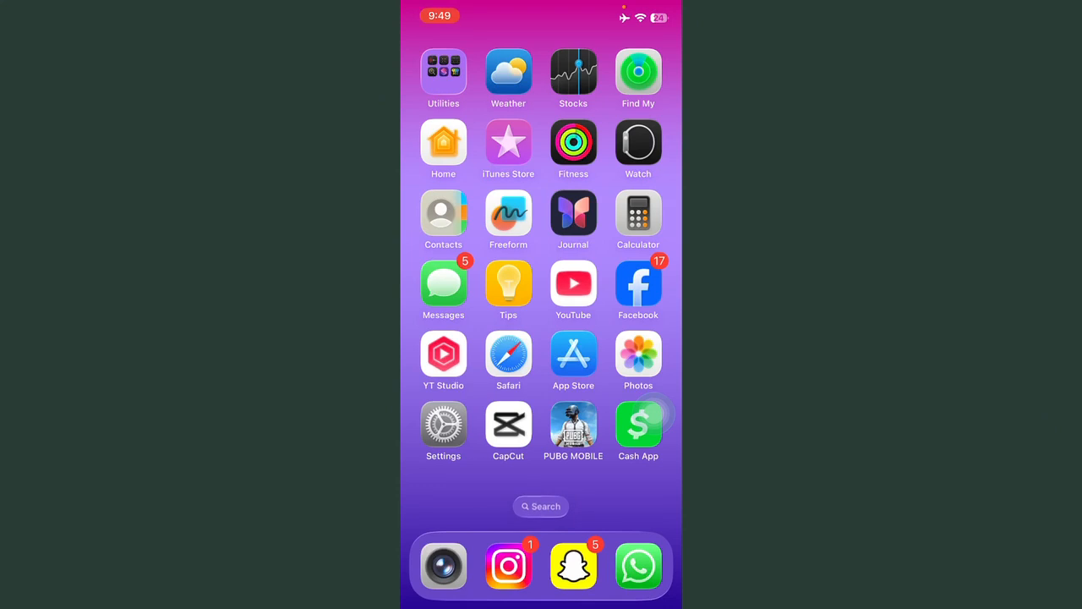
Confirm iOS is up to date and that Date & Time is set automatically.
{"action": "left_click", "coordinate": [443, 423]}
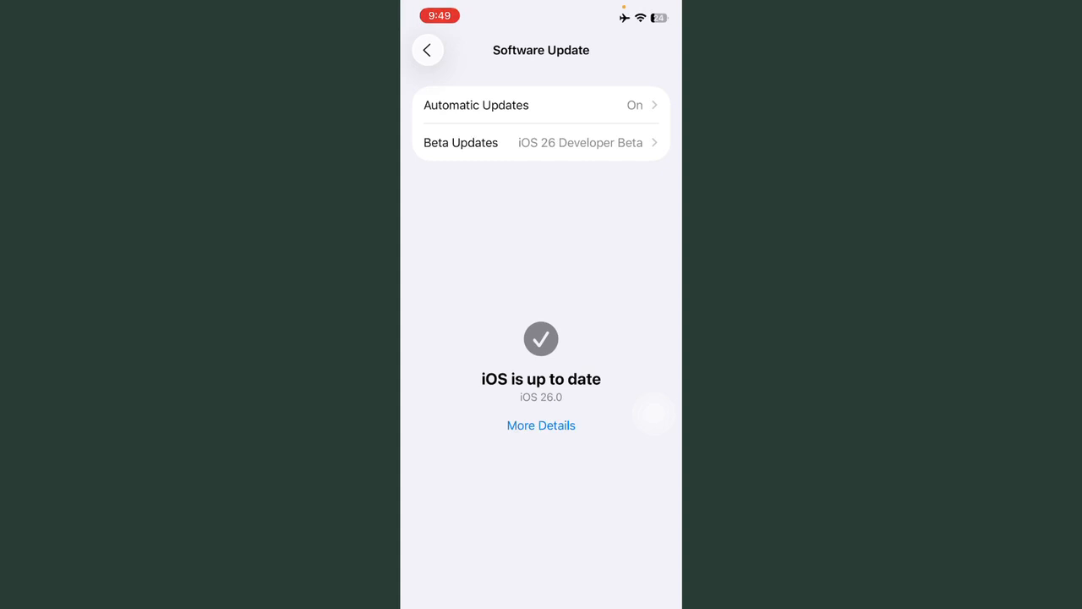
{"action": "left_click", "coordinate": [428, 50]}
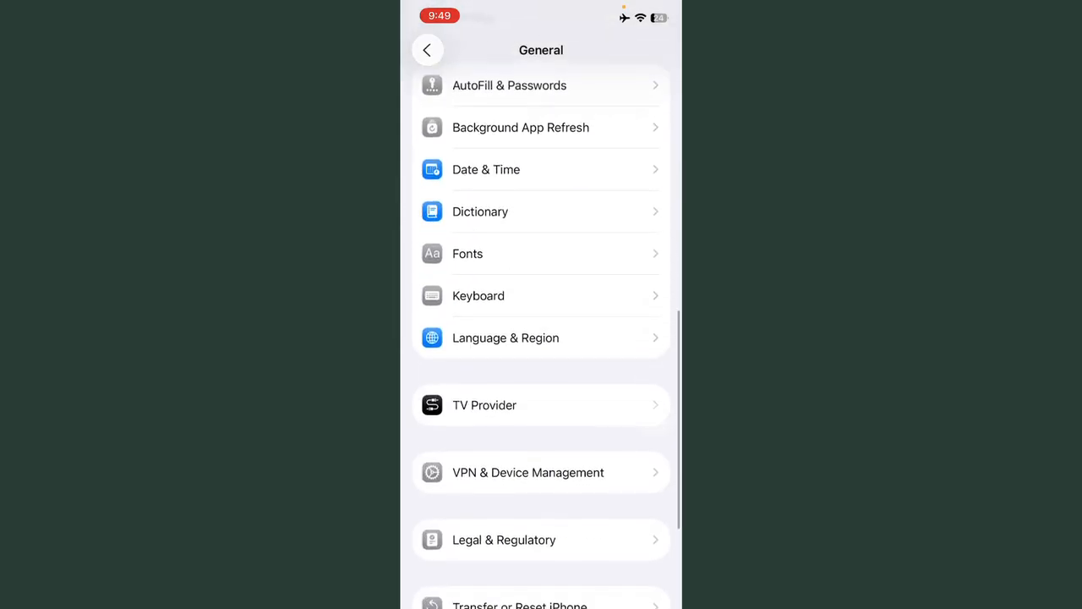
{"action": "left_click", "coordinate": [541, 169]}
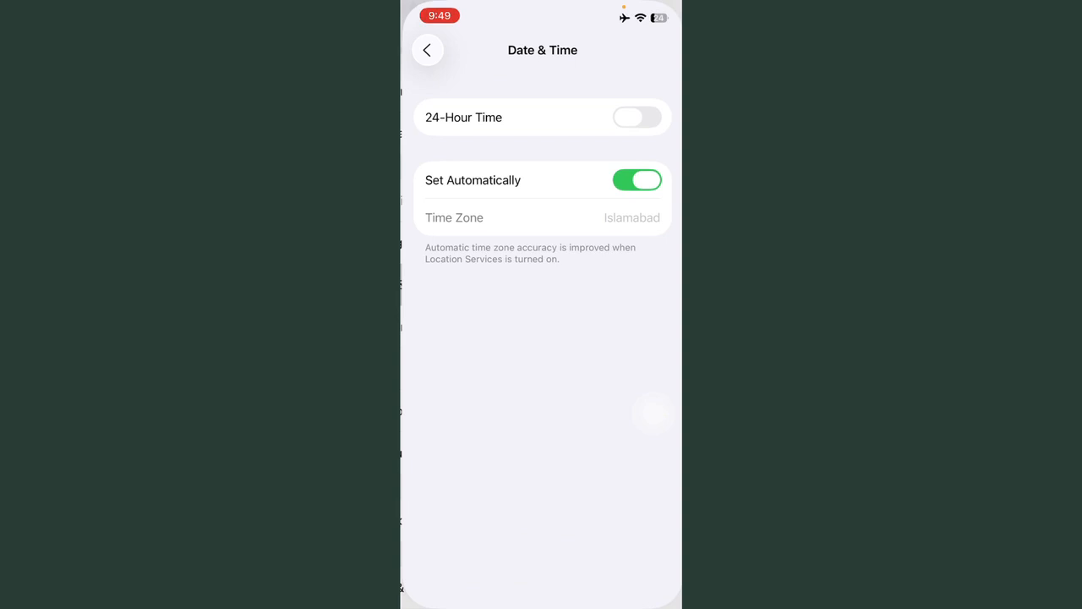
{"action": "left_click", "coordinate": [428, 50]}
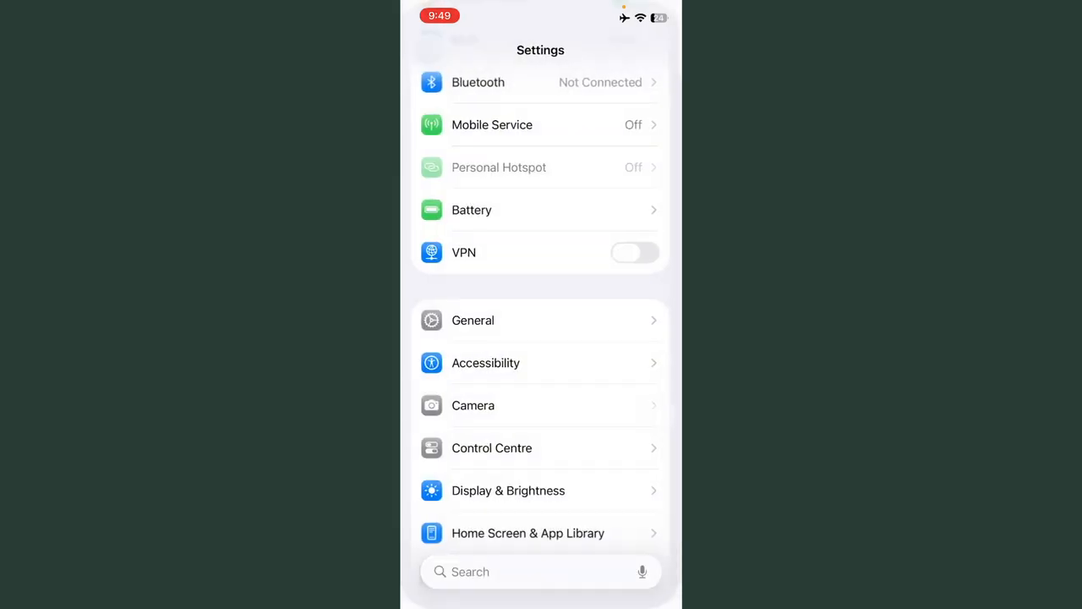
Review the Screen Time settings and return to the home screen.
{"action": "scroll", "scroll_direction": "down", "scroll_amount": 3}
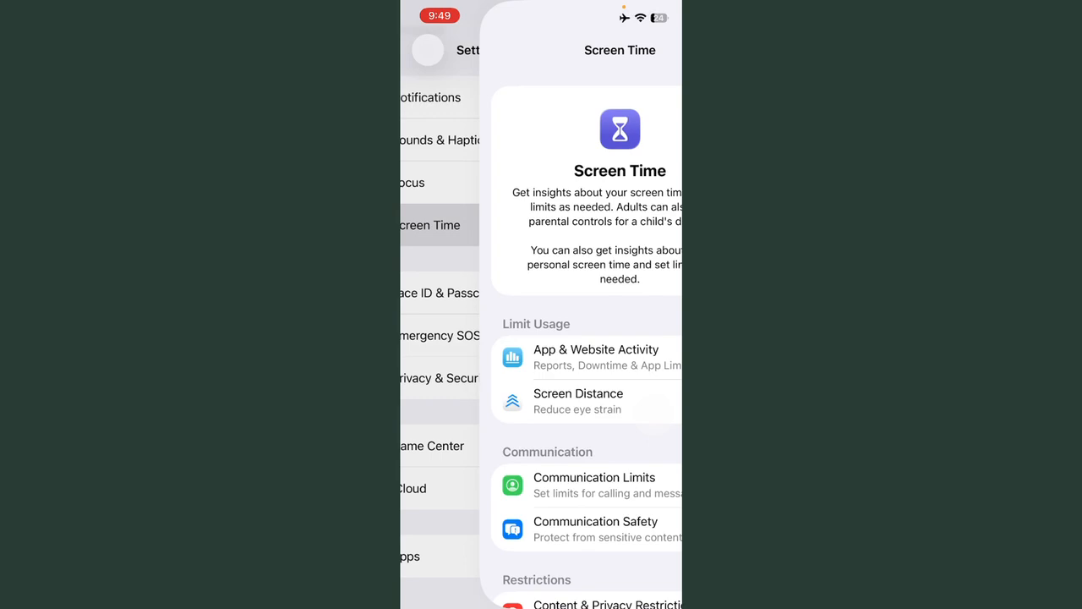
{"action": "left_click", "coordinate": [607, 603]}
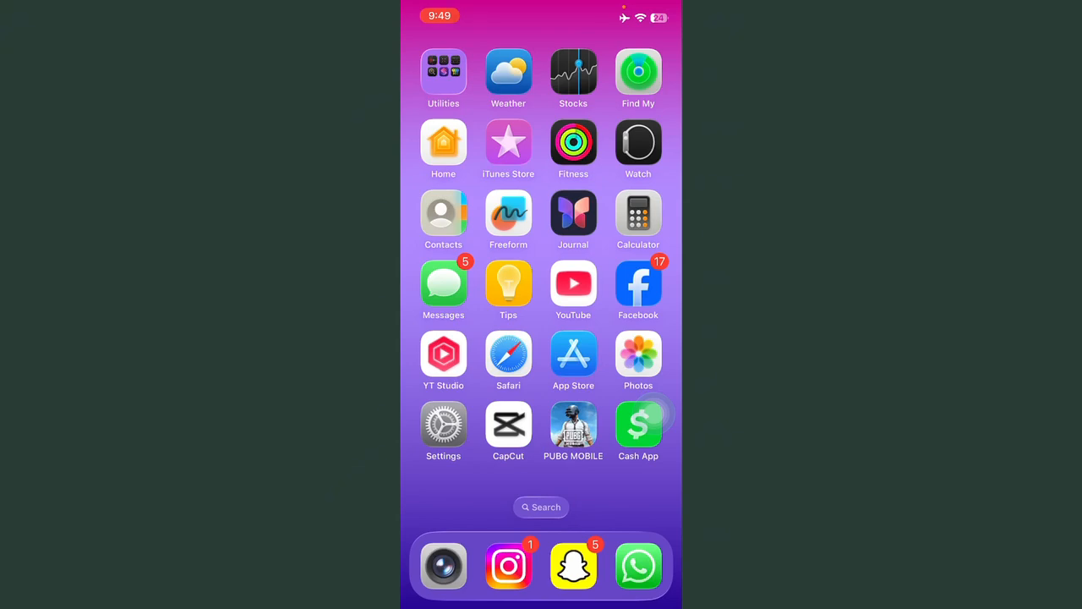
Go to General > Transfer or Reset iPhone and show the Reset options sheet.
{"action": "left_click", "coordinate": [443, 423]}
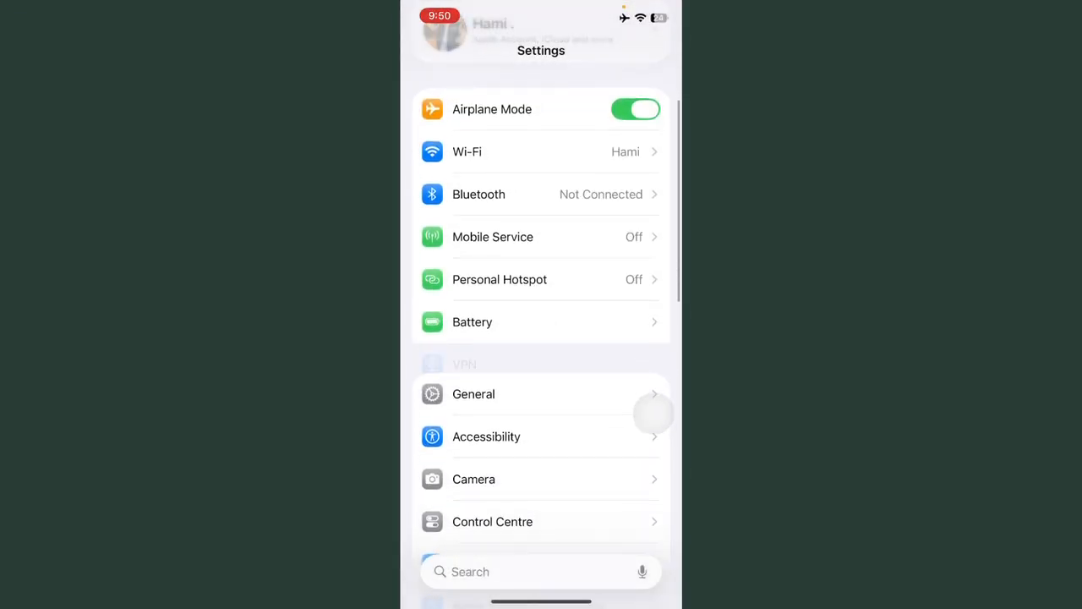
{"action": "left_click", "coordinate": [473, 394]}
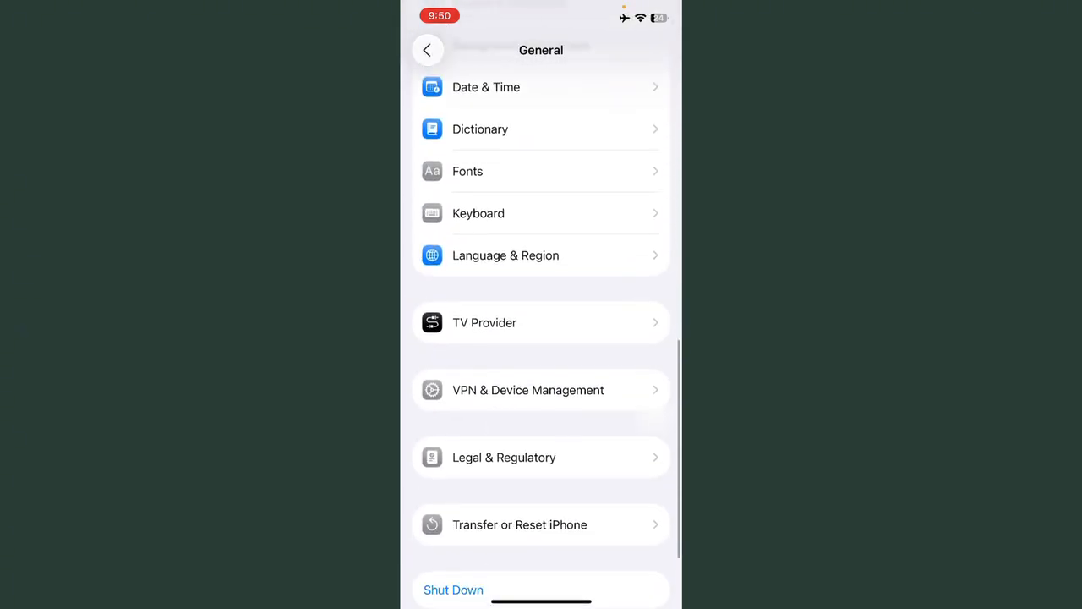
{"action": "left_click", "coordinate": [519, 524]}
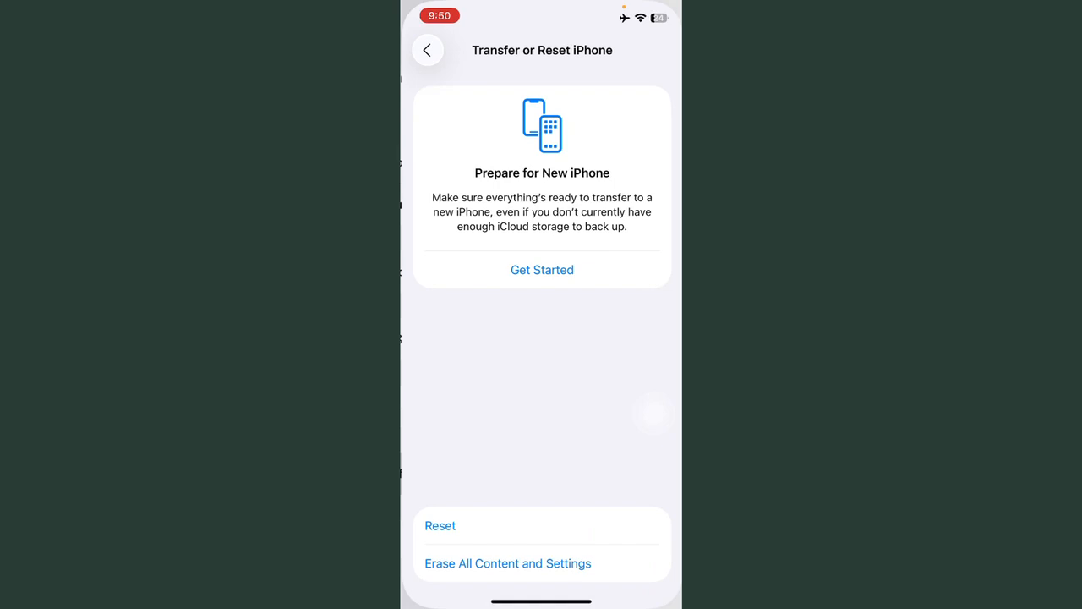
{"action": "left_click", "coordinate": [440, 525]}
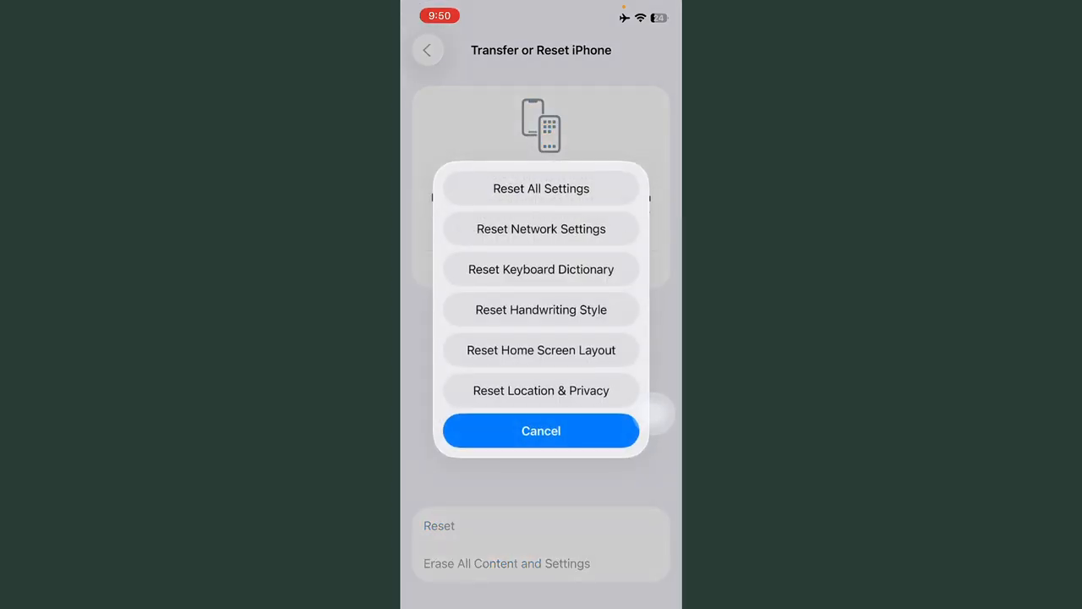